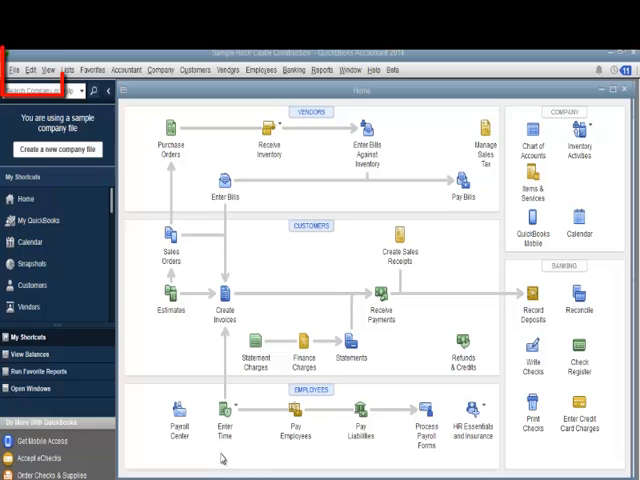
Choose Blue Medium as the Company File Color Scheme in Desktop View preferences and apply it
left_click(32, 68)
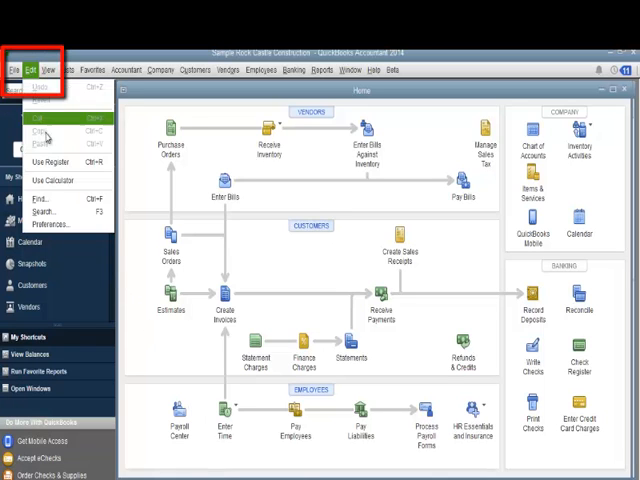
left_click(52, 224)
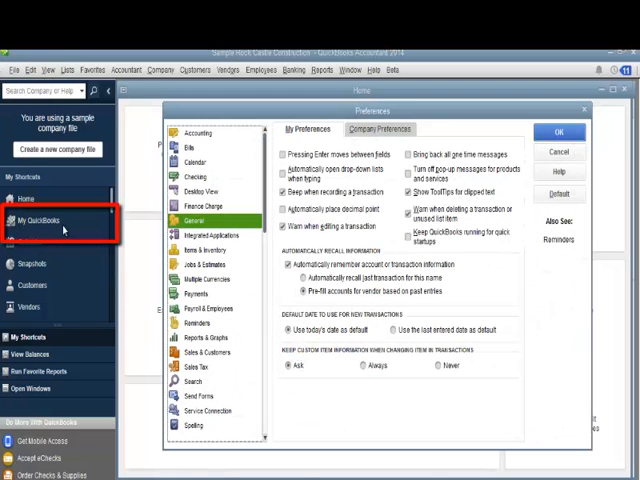
left_click(204, 190)
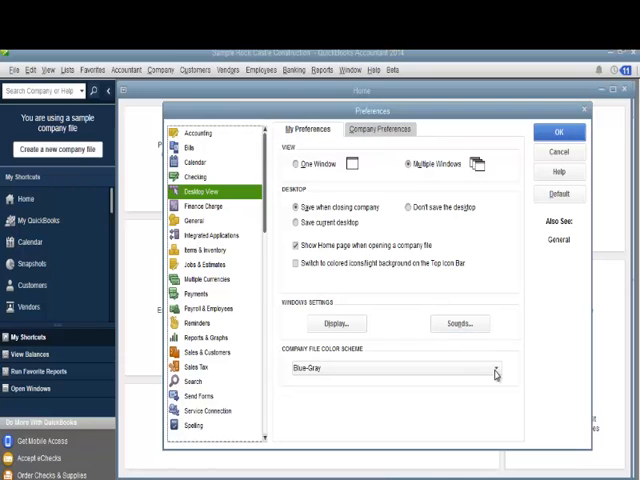
left_click(496, 368)
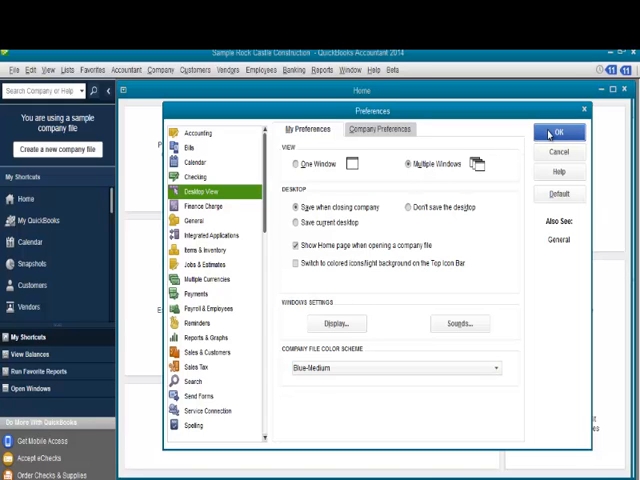
left_click(560, 132)
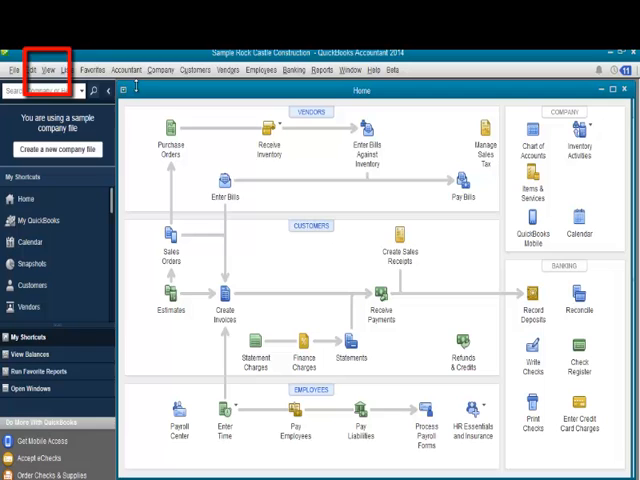
Switch the icon bar from the left side to the top via the View menu
left_click(46, 68)
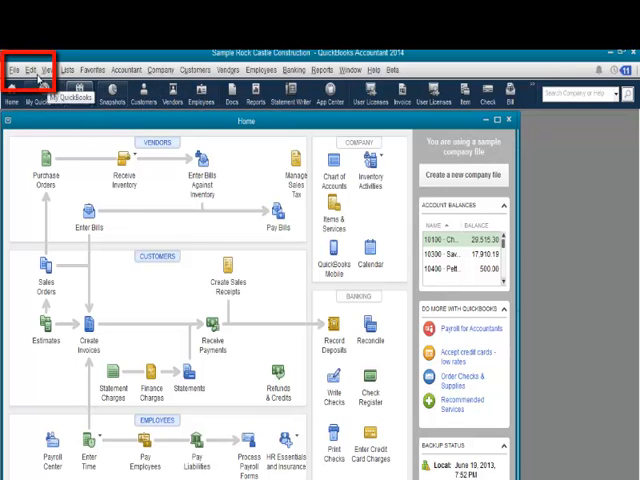
Enable colored icons/light background for the Top Icon Bar in Desktop View preferences and apply
left_click(28, 68)
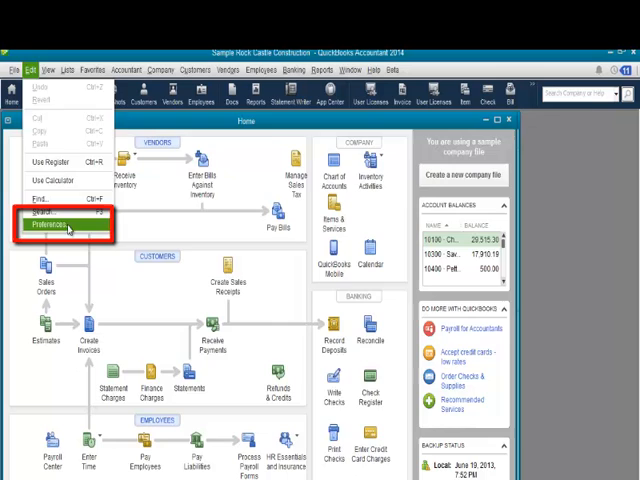
left_click(56, 224)
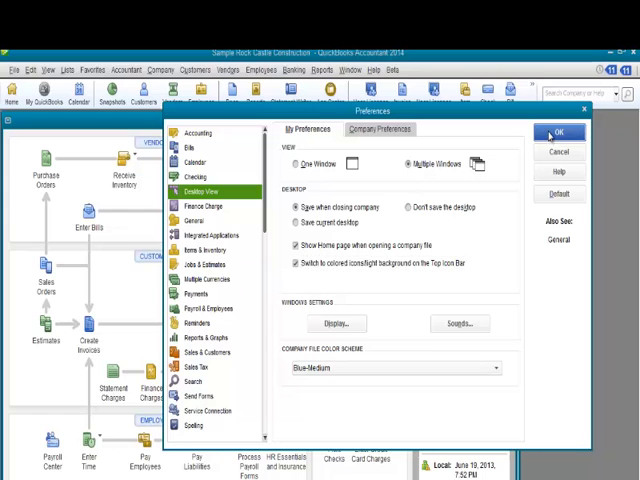
left_click(558, 132)
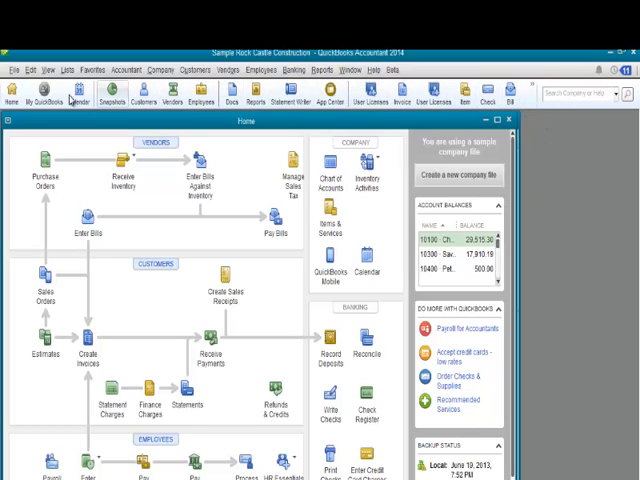
mouse_move(10, 96)
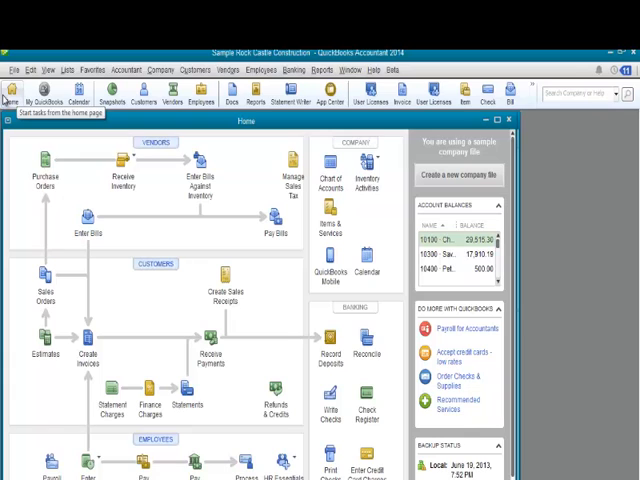